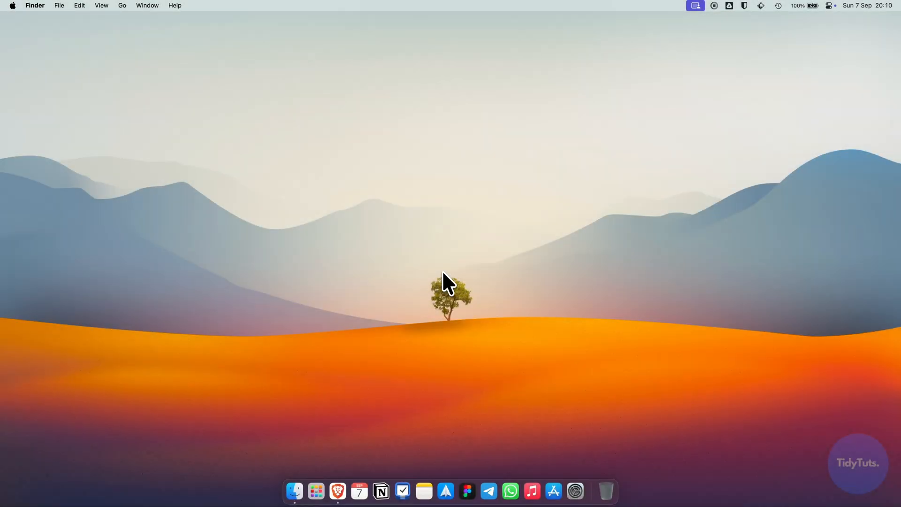
In Brave, find the UTM site mac.getutm.app through a Google search and download UTM.
click(338, 490)
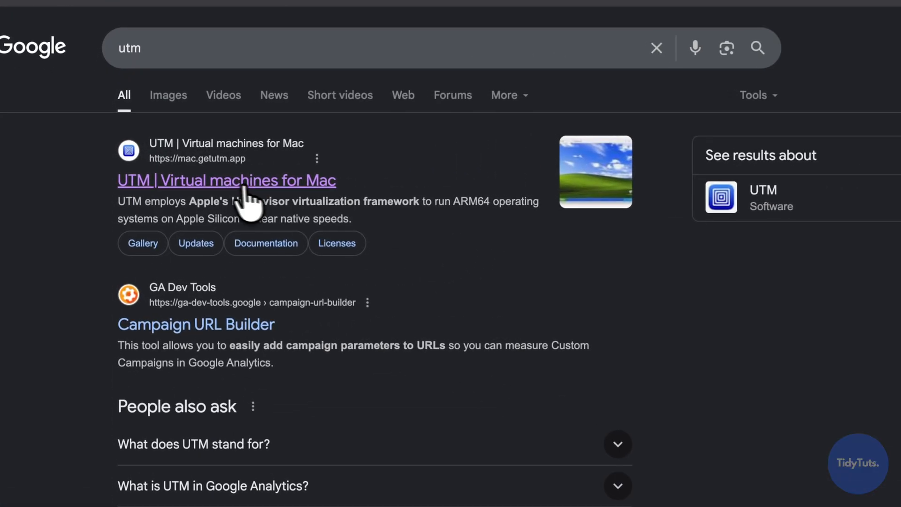
click(226, 180)
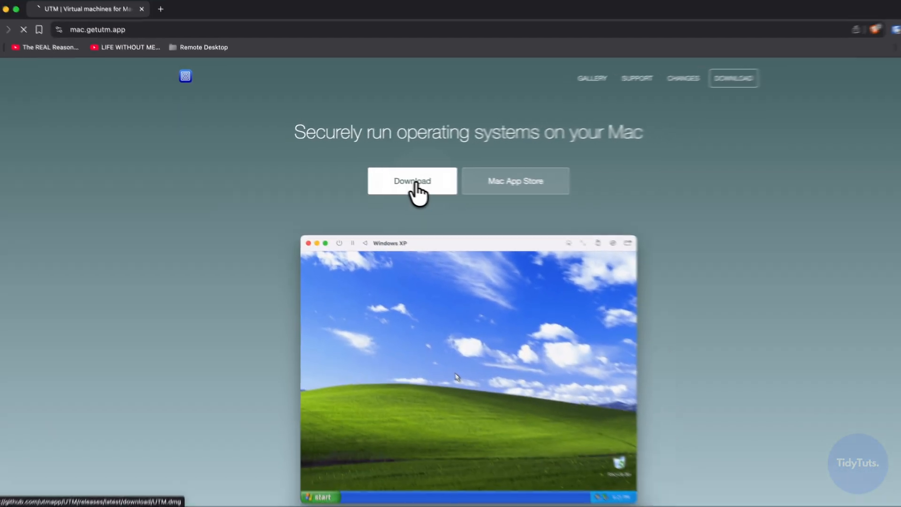
click(412, 180)
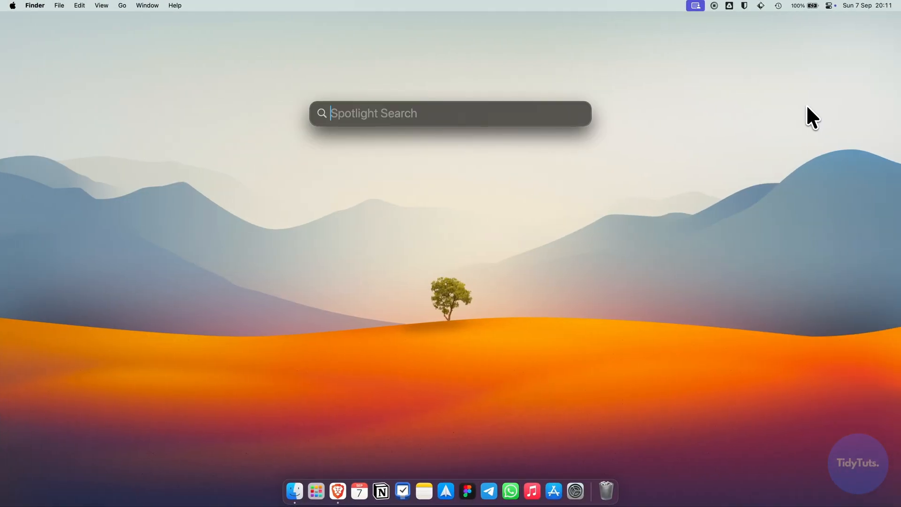
Launch UTM and confirm opening the app downloaded from the internet.
key(escape)
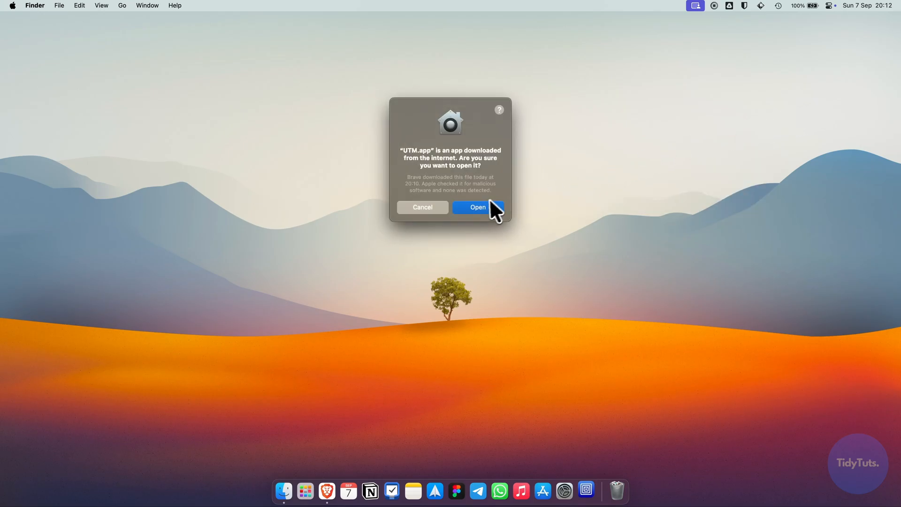
click(477, 207)
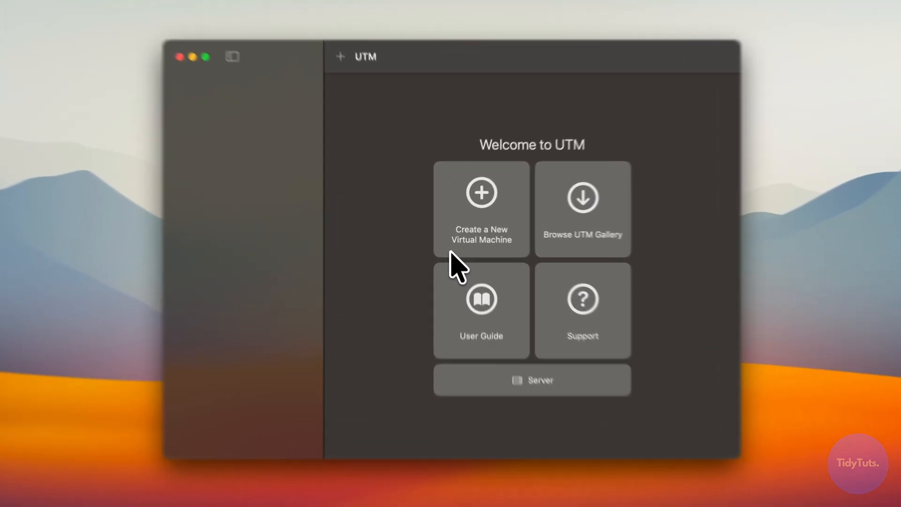
Create a virtualized macOS 12+ VM from the latest IPSW, keeping 4096 MiB memory and default CPU cores.
click(481, 208)
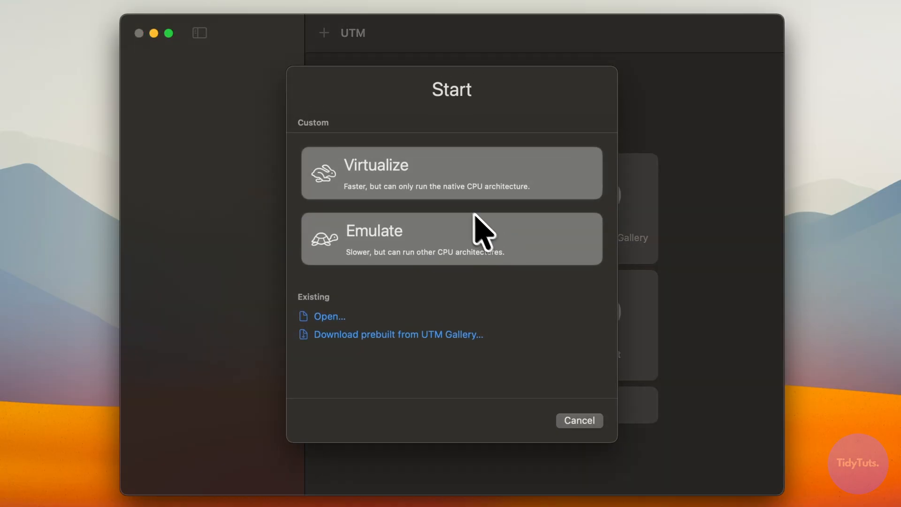
click(451, 172)
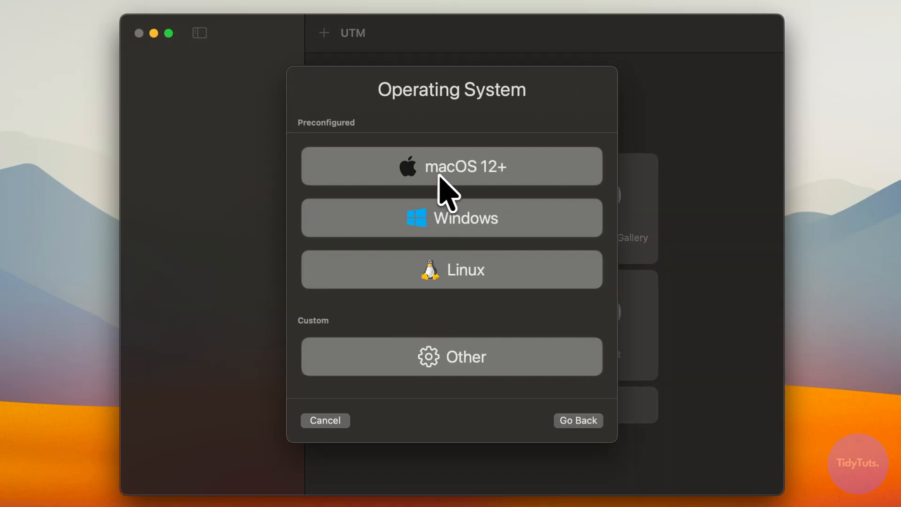
click(451, 166)
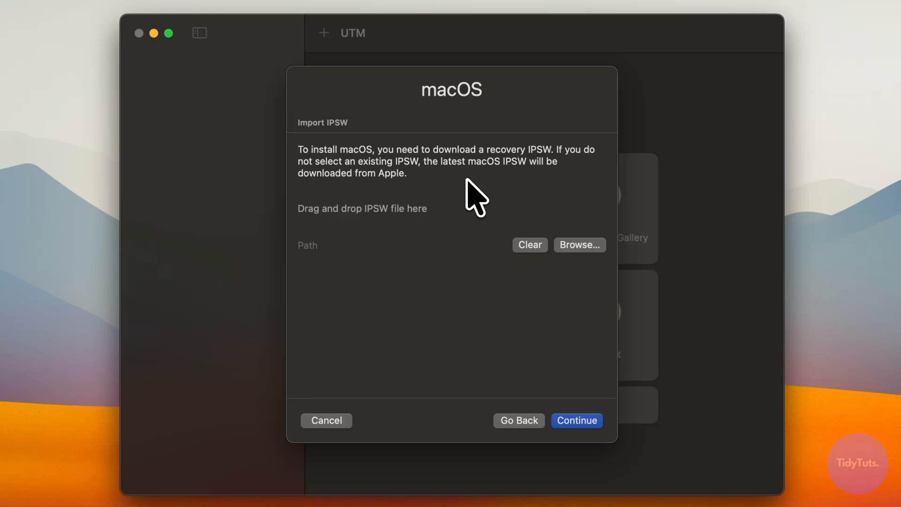
click(577, 420)
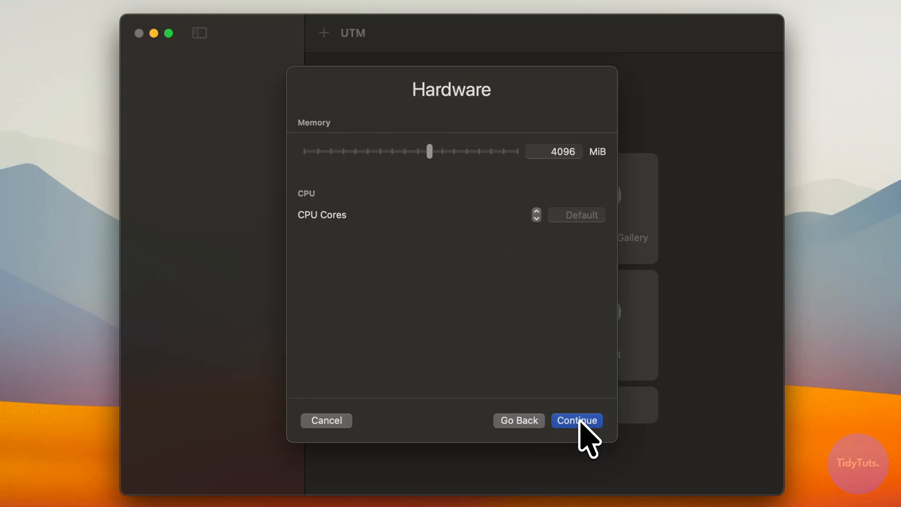
mouse_move(582, 186)
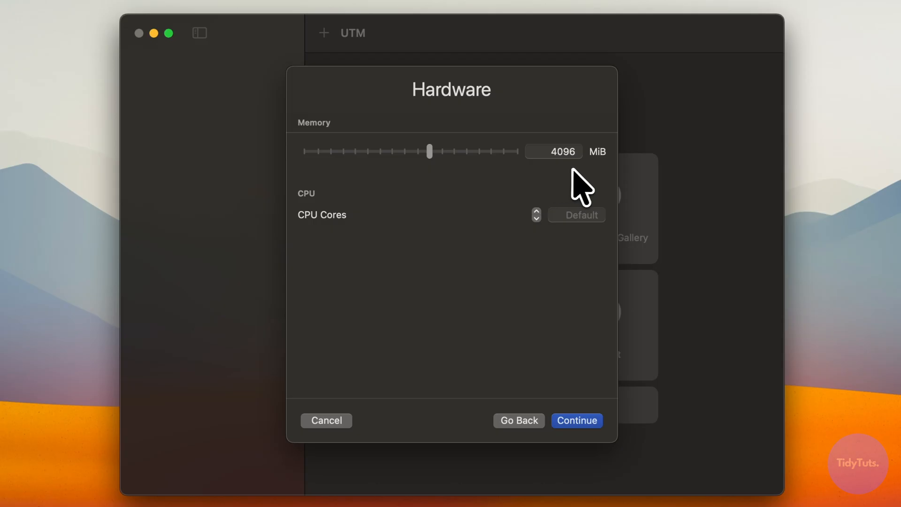
mouse_move(443, 169)
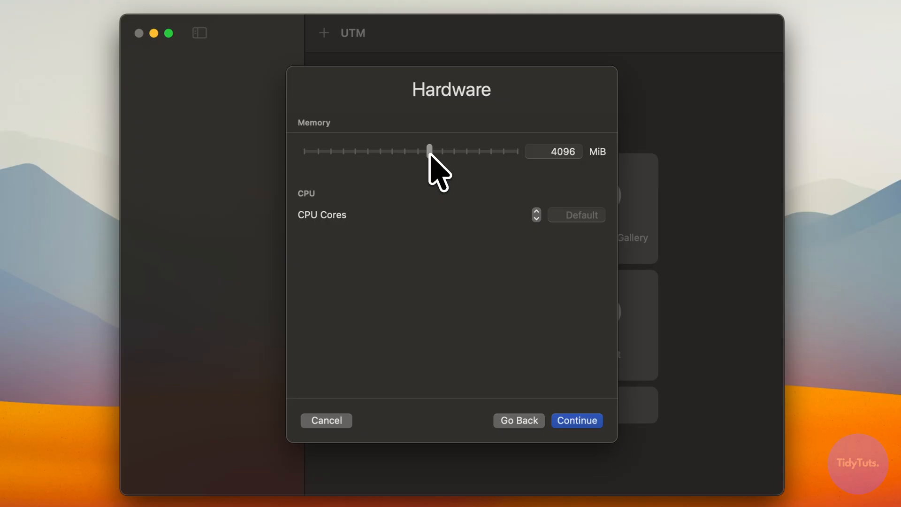
click(576, 420)
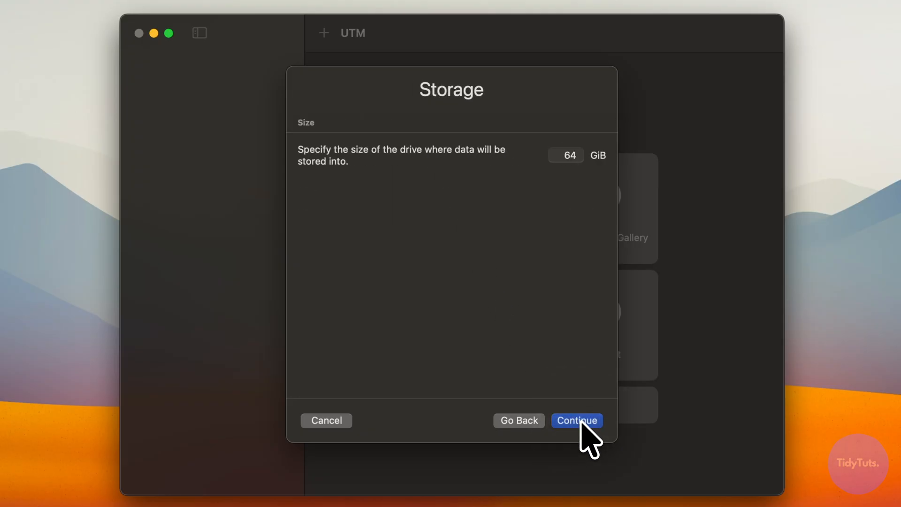
mouse_move(582, 355)
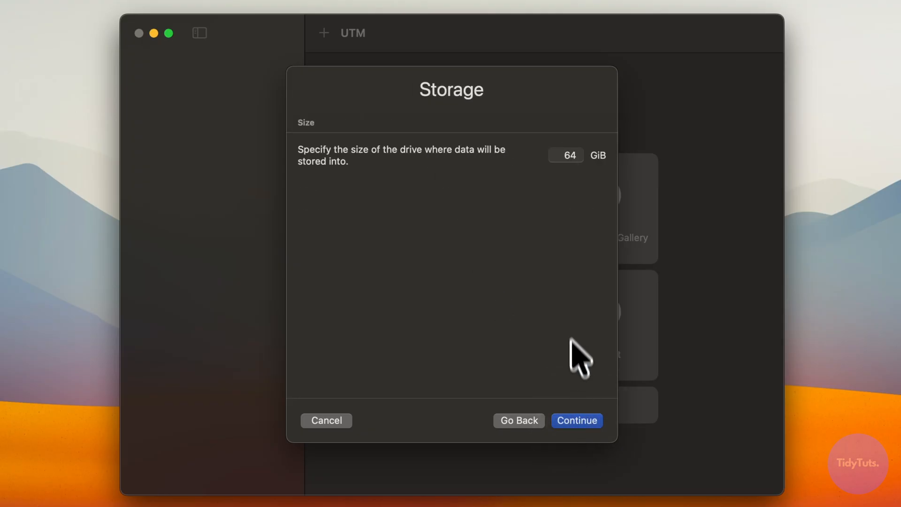
mouse_move(568, 195)
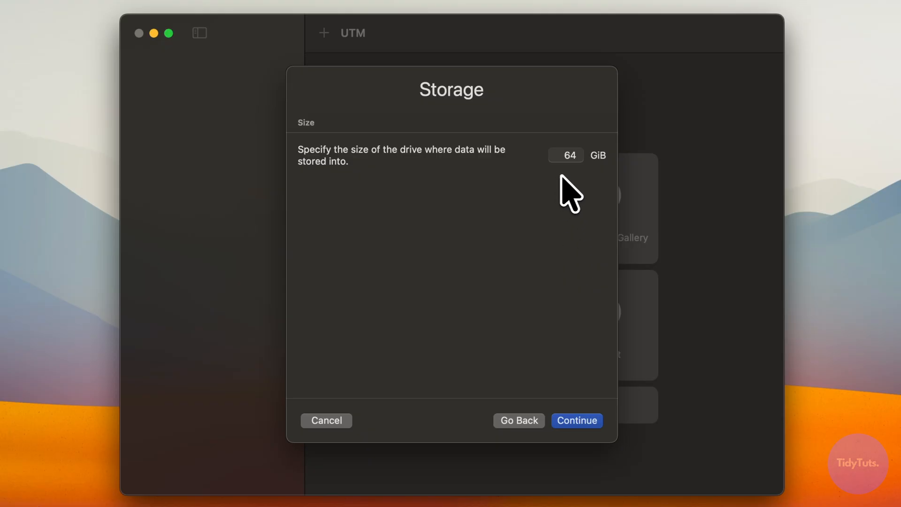
mouse_move(586, 192)
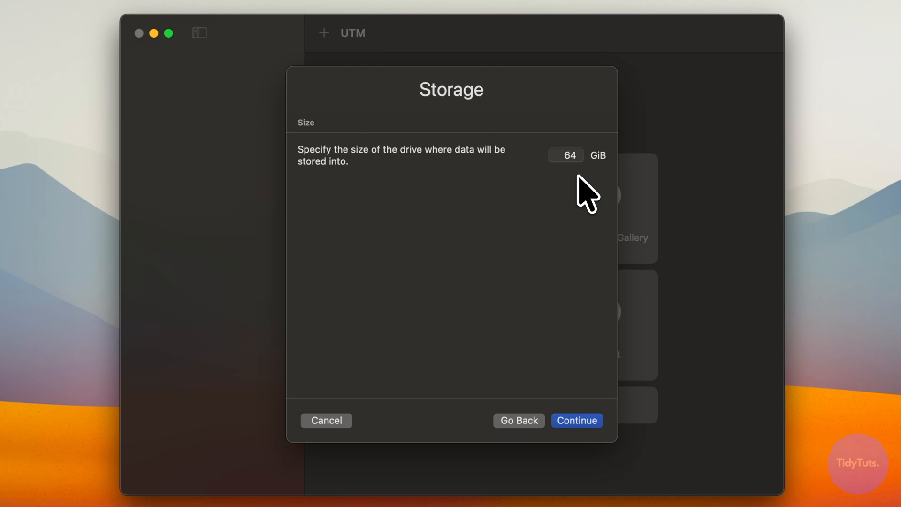
Keep the 64 GiB drive, review the summary, and save the macOS VM.
click(576, 420)
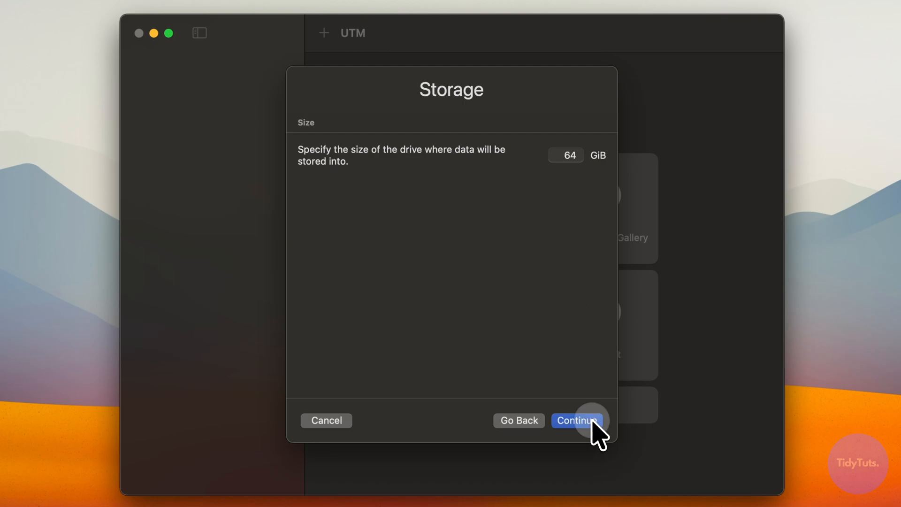
click(577, 420)
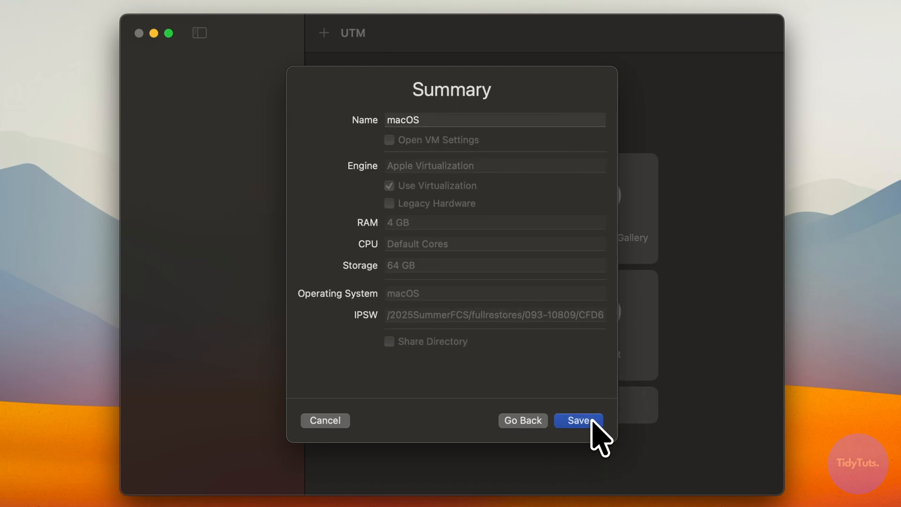
click(578, 420)
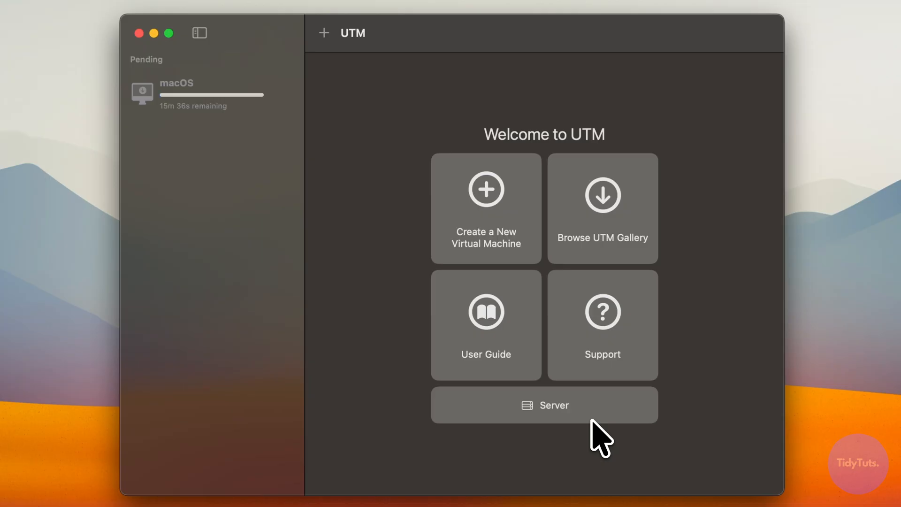
mouse_move(382, 264)
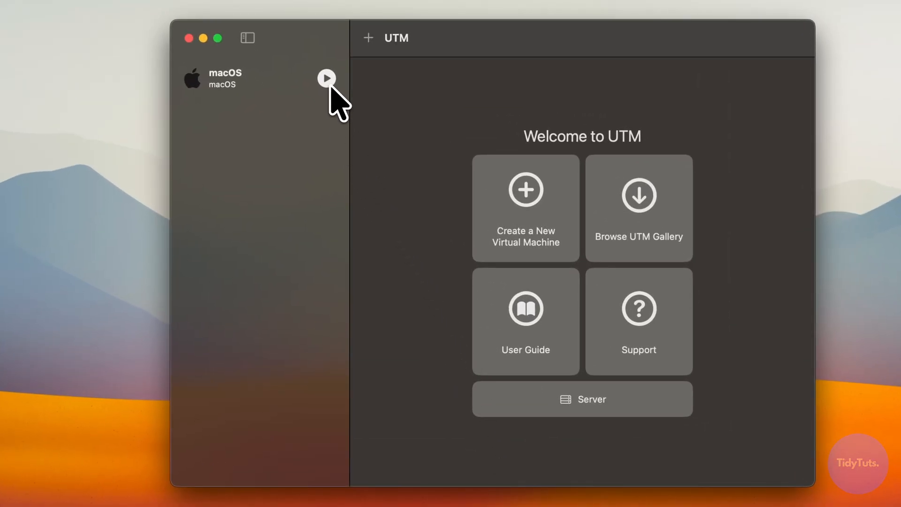
Start the macOS VM and confirm installing macOS onto its drive.
click(326, 78)
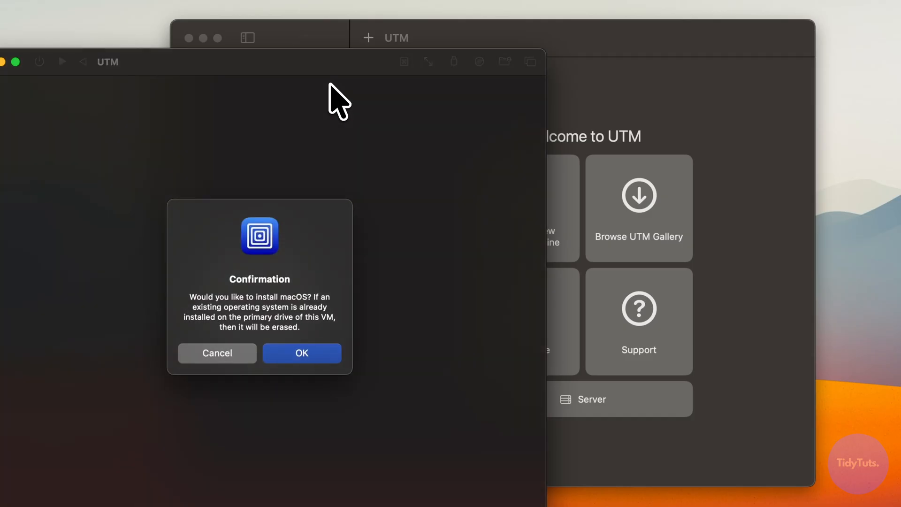
click(302, 353)
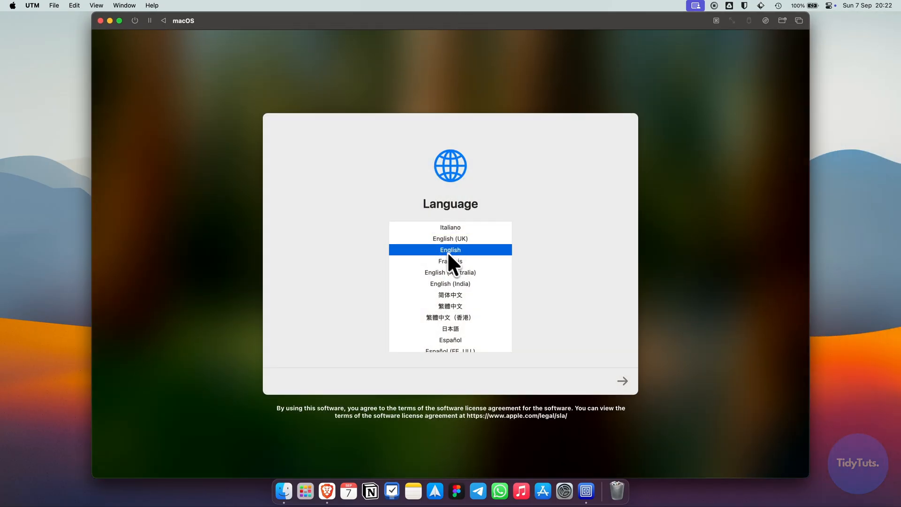
Choose English and Italy, skip data transfer, and create the Mac account.
click(621, 381)
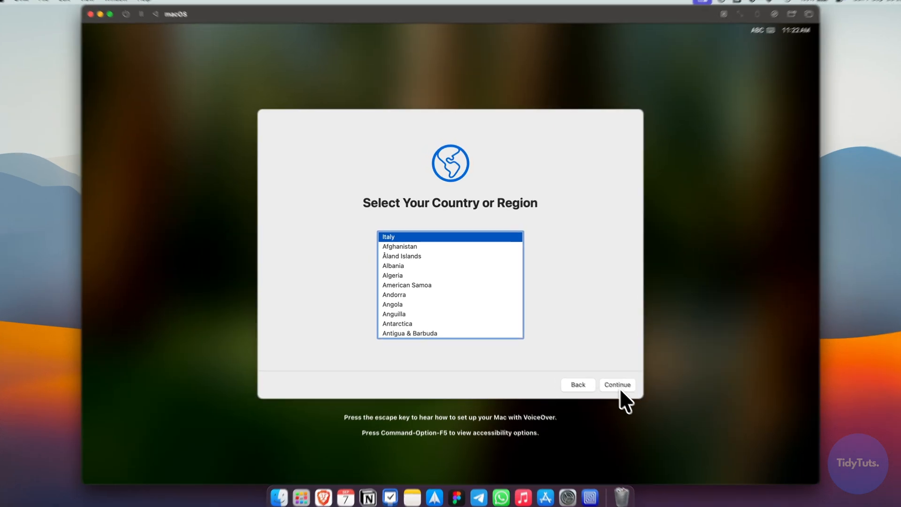
click(617, 384)
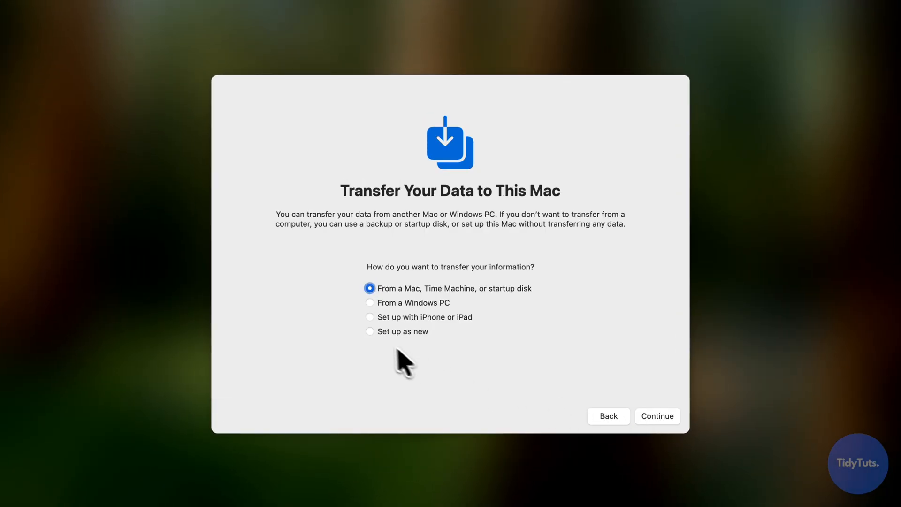
click(657, 415)
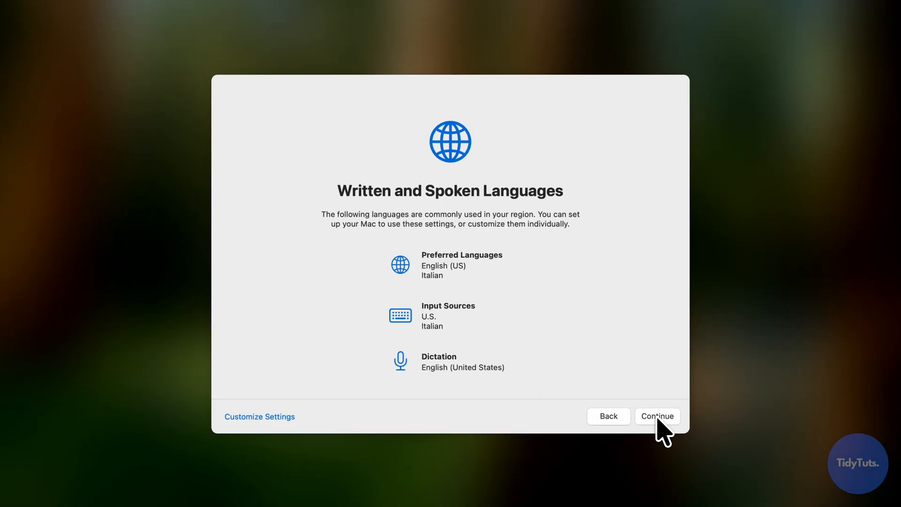
click(657, 415)
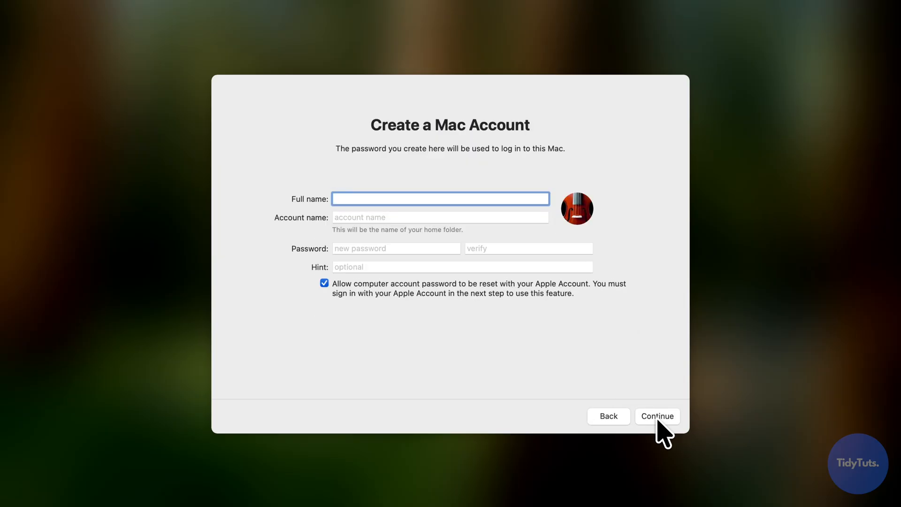
click(657, 416)
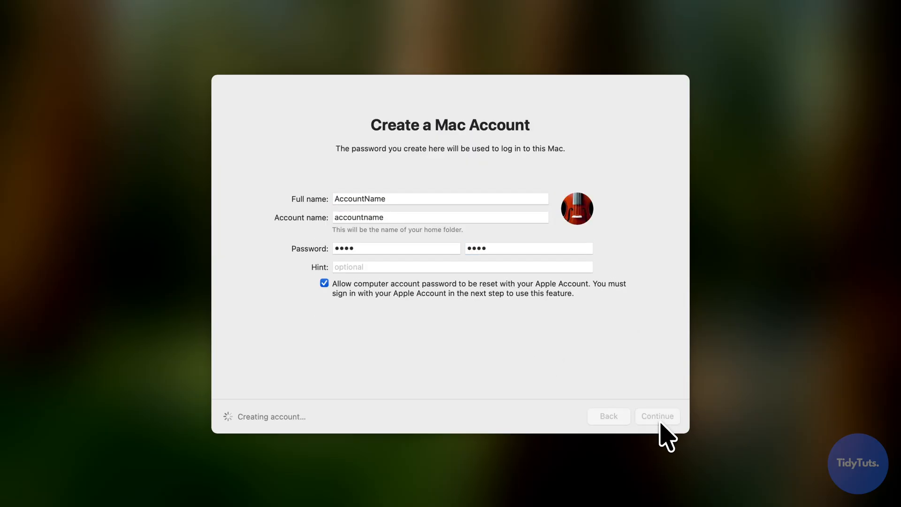
click(657, 417)
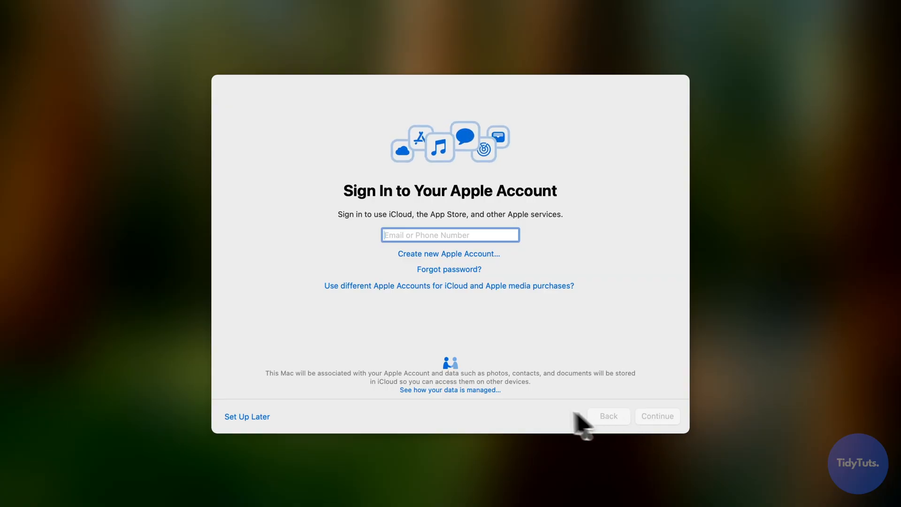
Skip Apple Account sign-in and accept the macOS terms and conditions.
click(247, 416)
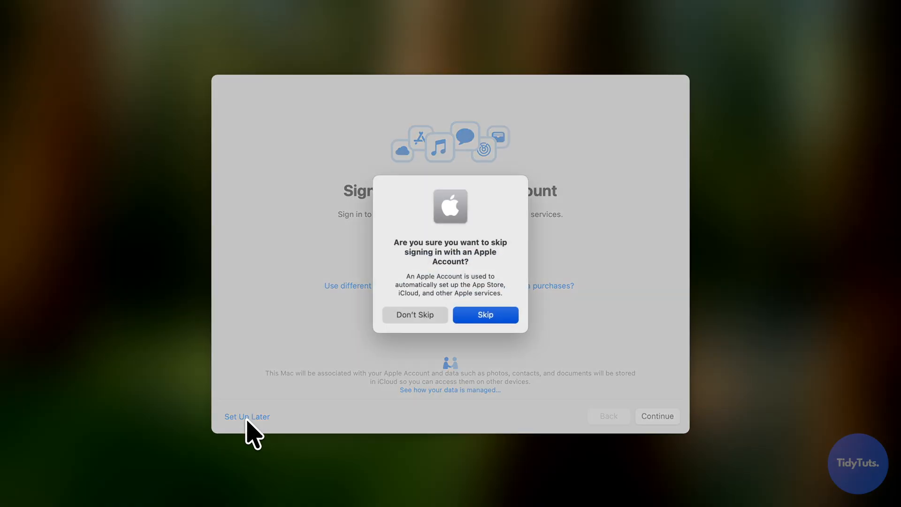
click(484, 314)
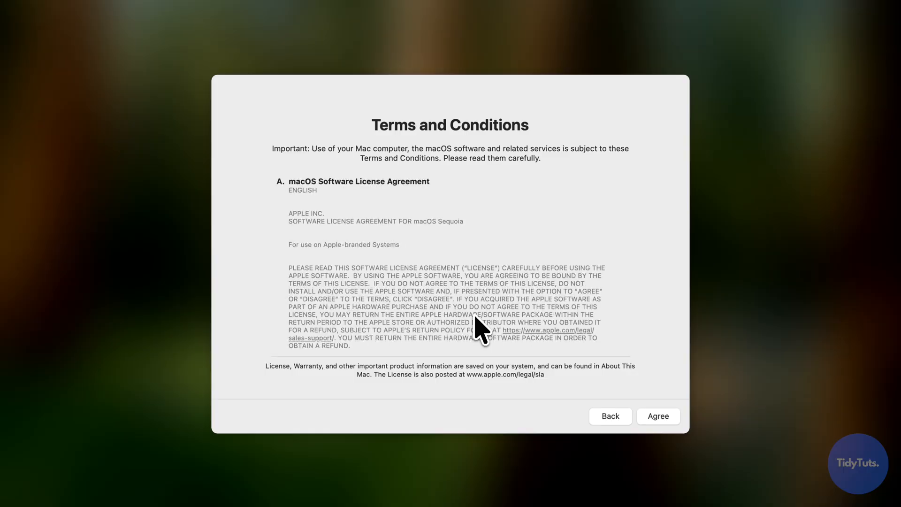
click(657, 415)
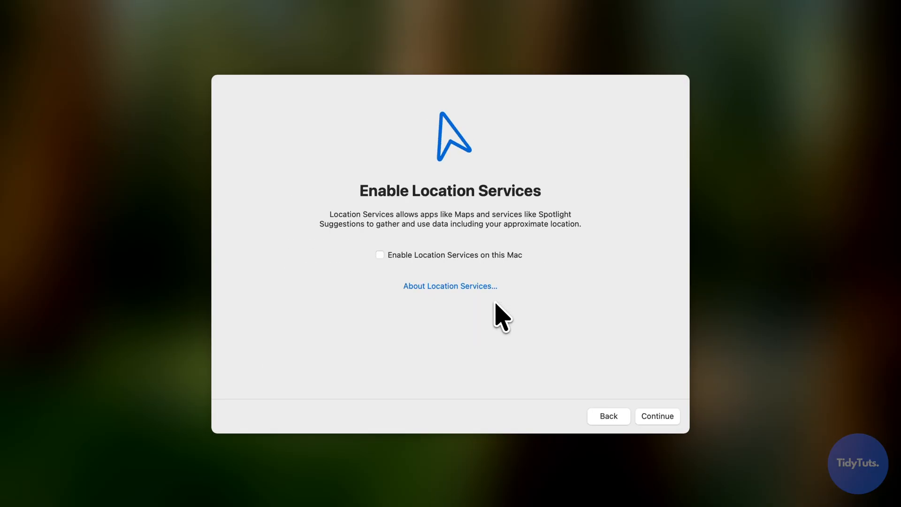
mouse_move(570, 366)
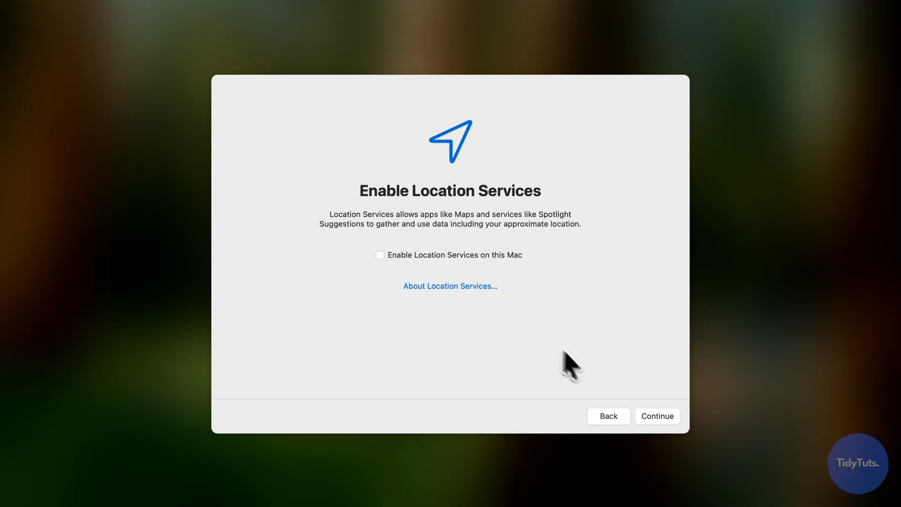
Decline Location Services, analytics sharing and Siri.
click(657, 415)
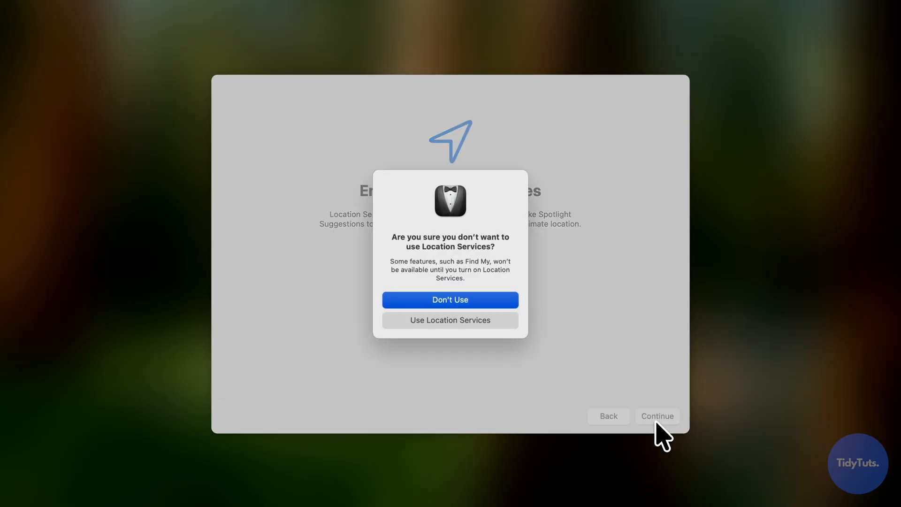
click(450, 299)
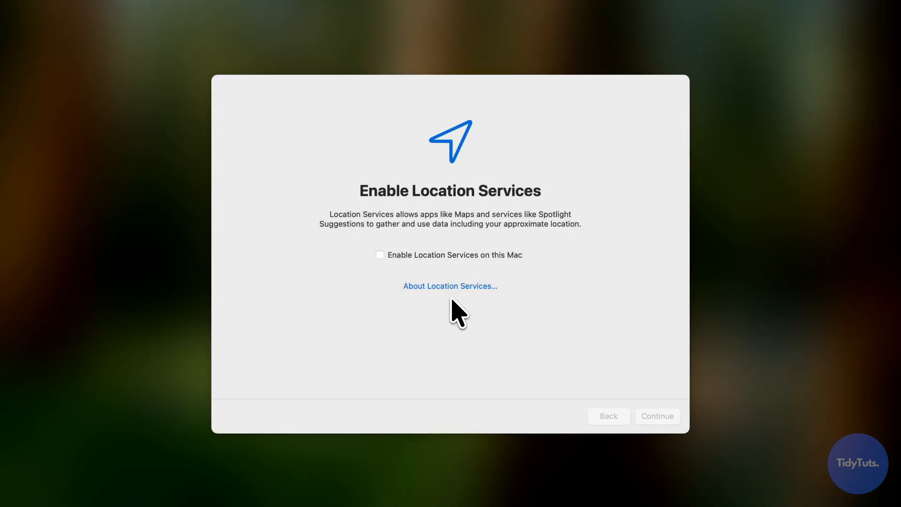
click(657, 416)
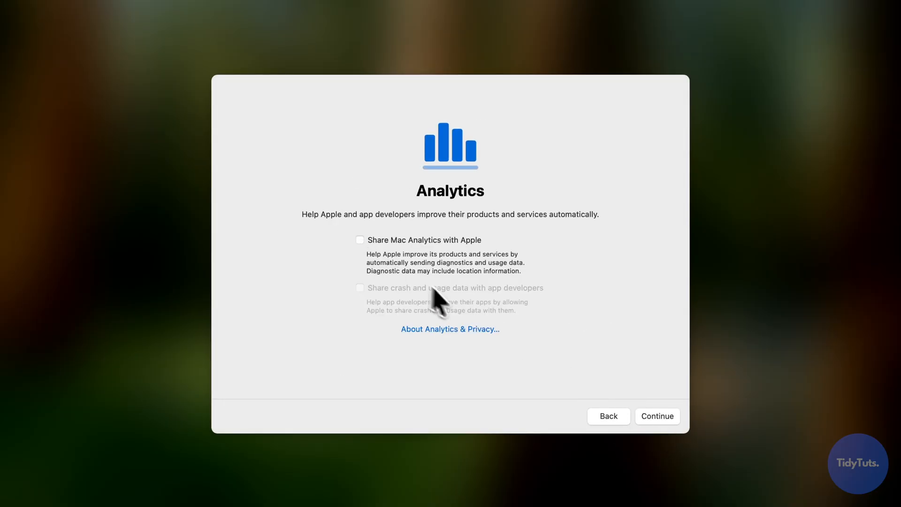
click(657, 416)
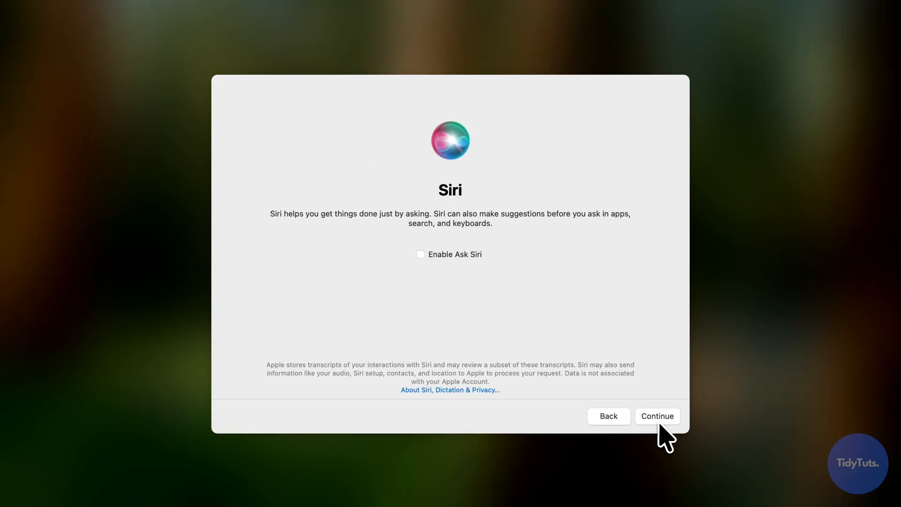
click(657, 416)
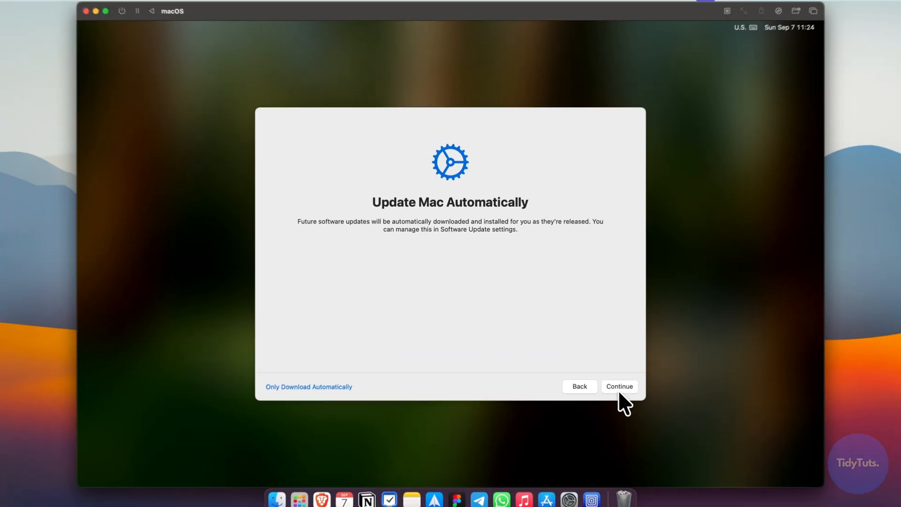
Accept automatic updates, finish setup to the desktop, then open and close a Finder window.
click(619, 386)
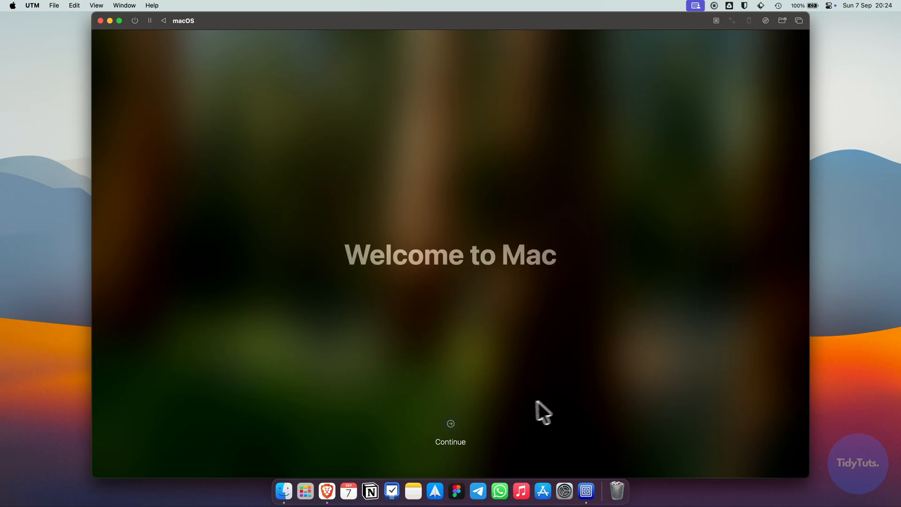
click(450, 425)
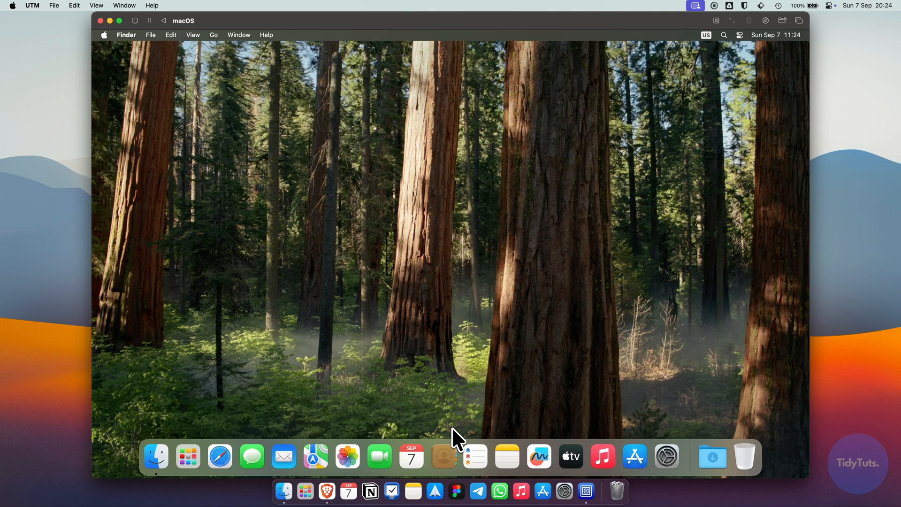
click(156, 455)
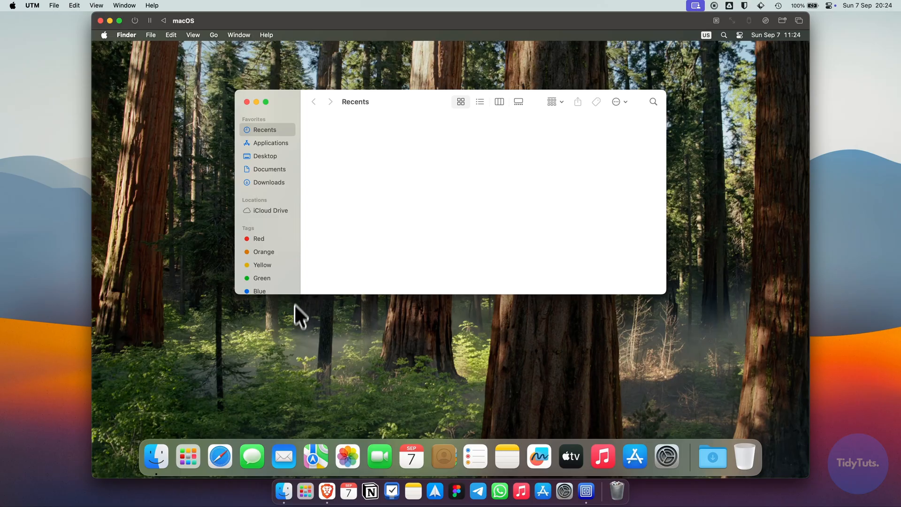
mouse_move(247, 102)
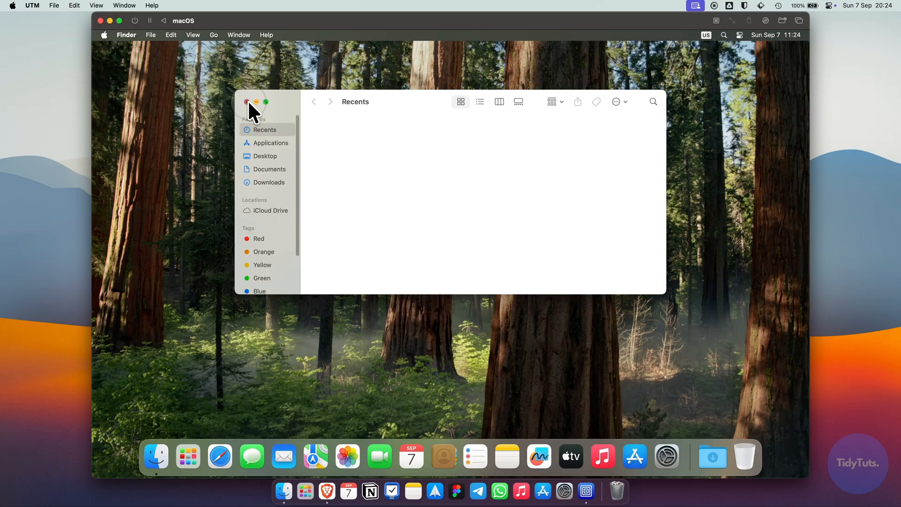
click(246, 102)
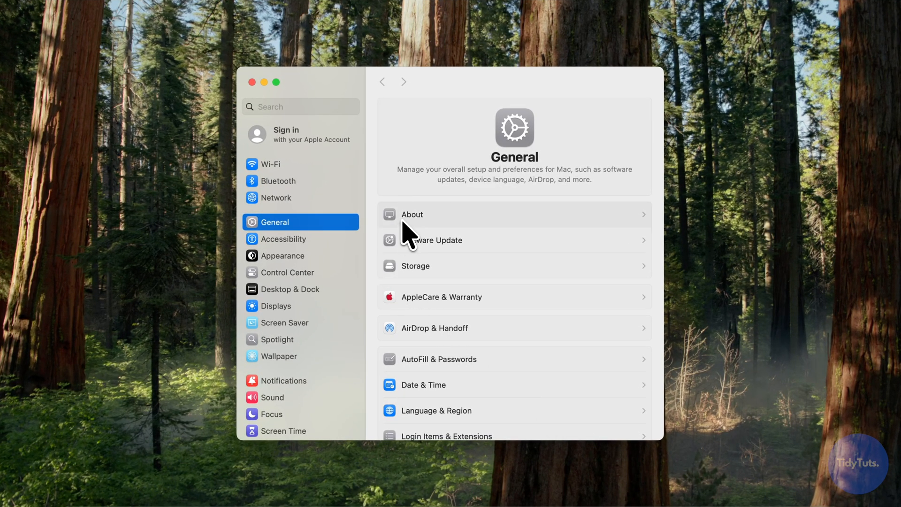
click(412, 215)
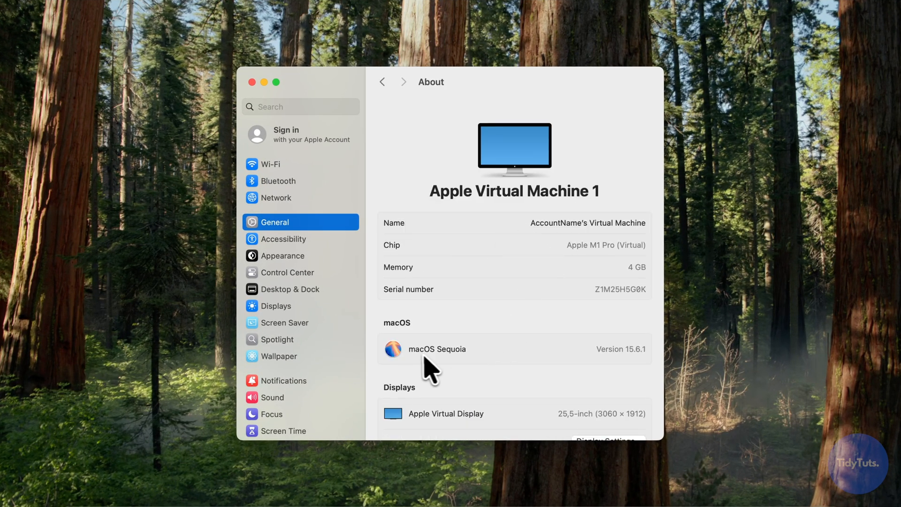
mouse_move(618, 373)
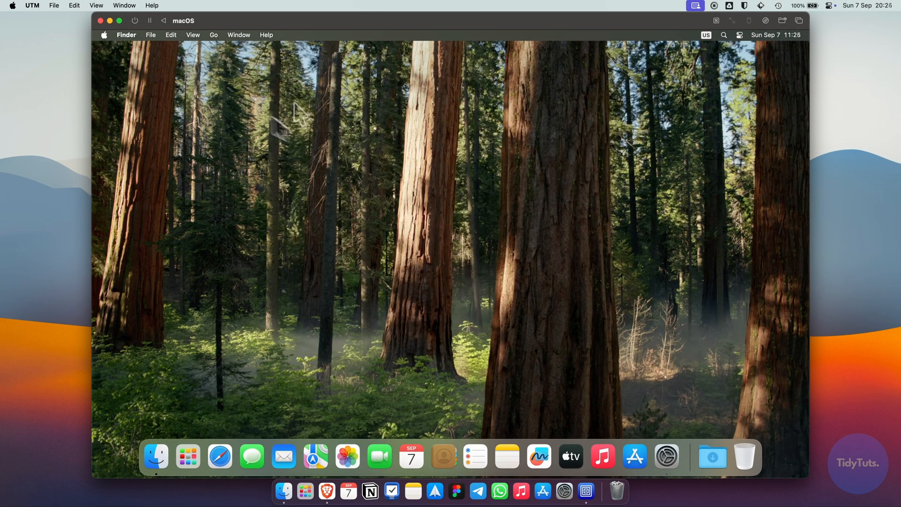
Shut down the virtual Mac from its Apple menu and confirm the shutdown.
click(105, 35)
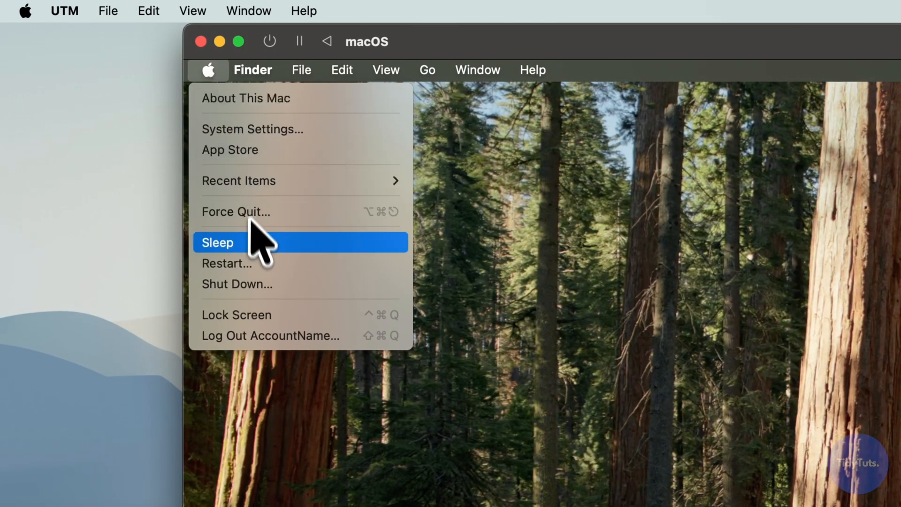
click(236, 283)
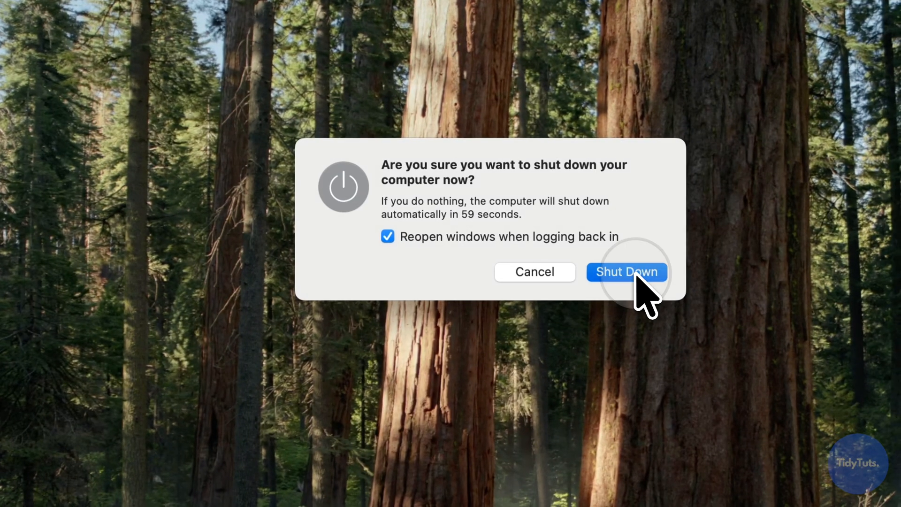
click(627, 272)
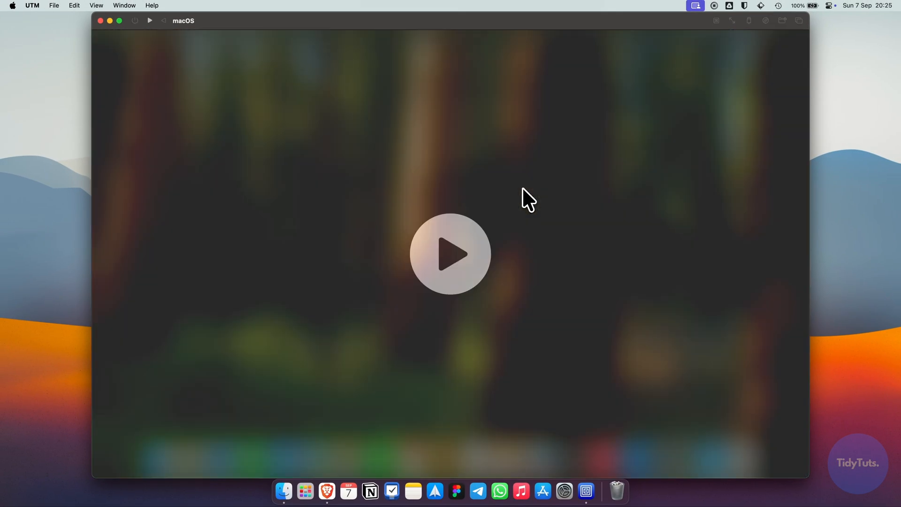
mouse_move(482, 194)
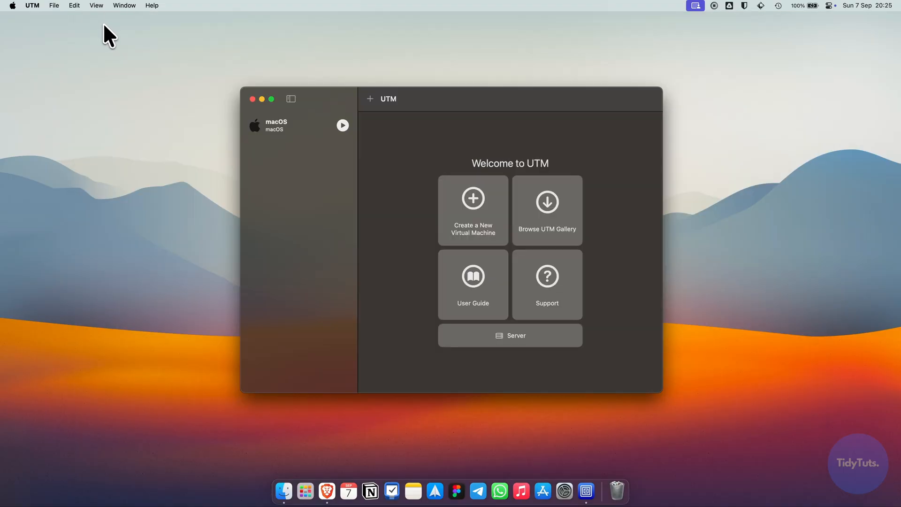
Select the macOS VM in the sidebar and start it from its preview's play button.
click(293, 125)
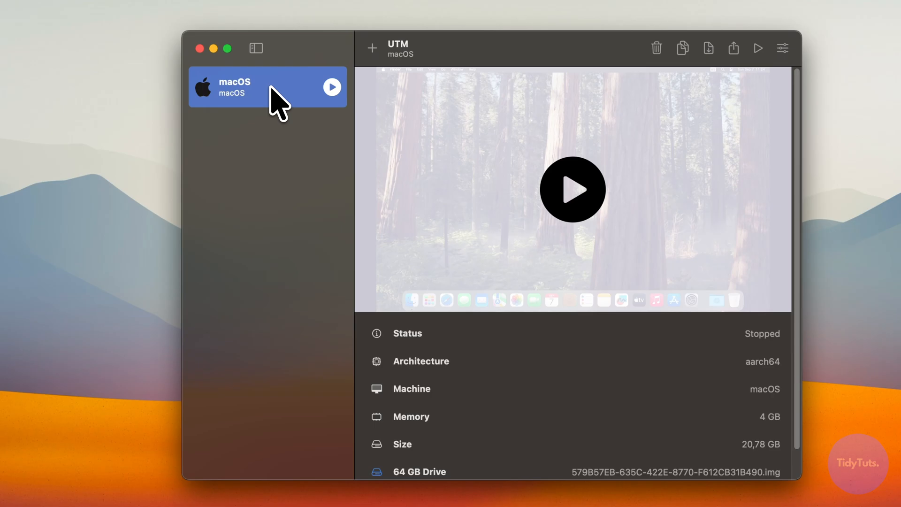
mouse_move(572, 189)
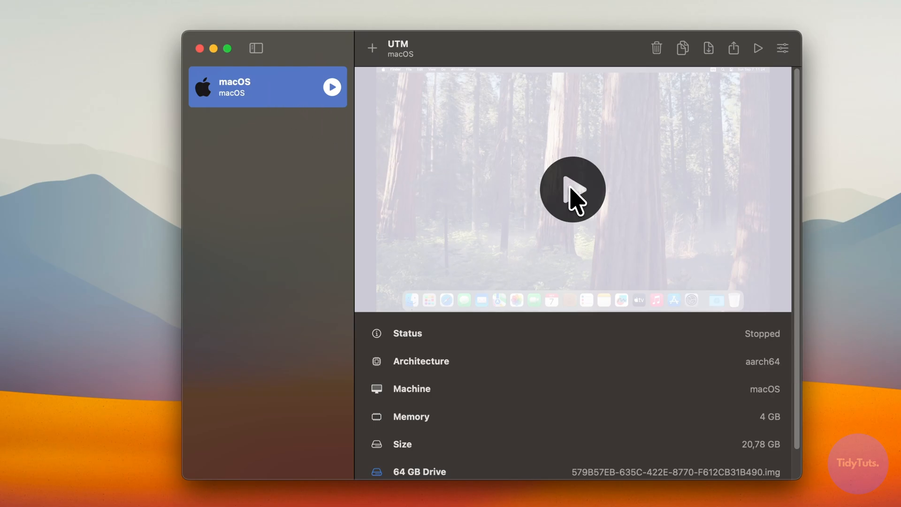
click(572, 190)
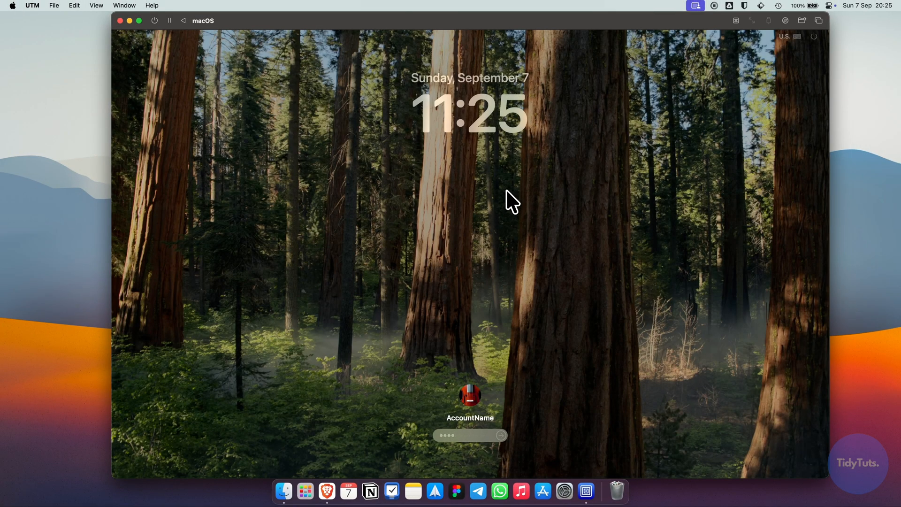